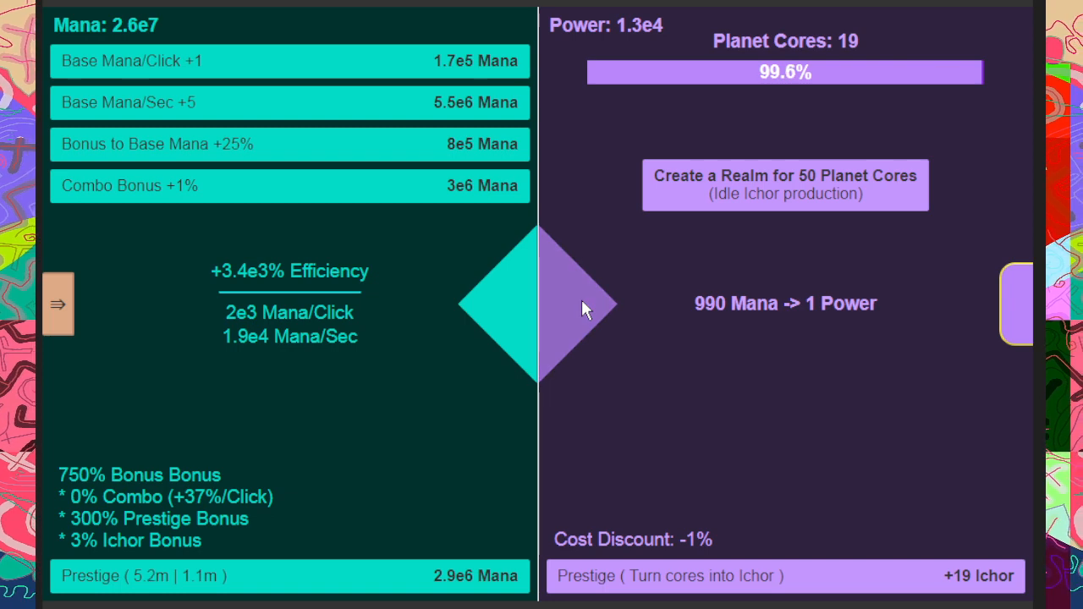
# Step: Click the purple Power diamond and idle until Planet Cores reach 21, offering +21 Ichor
pyautogui.click(584, 308)
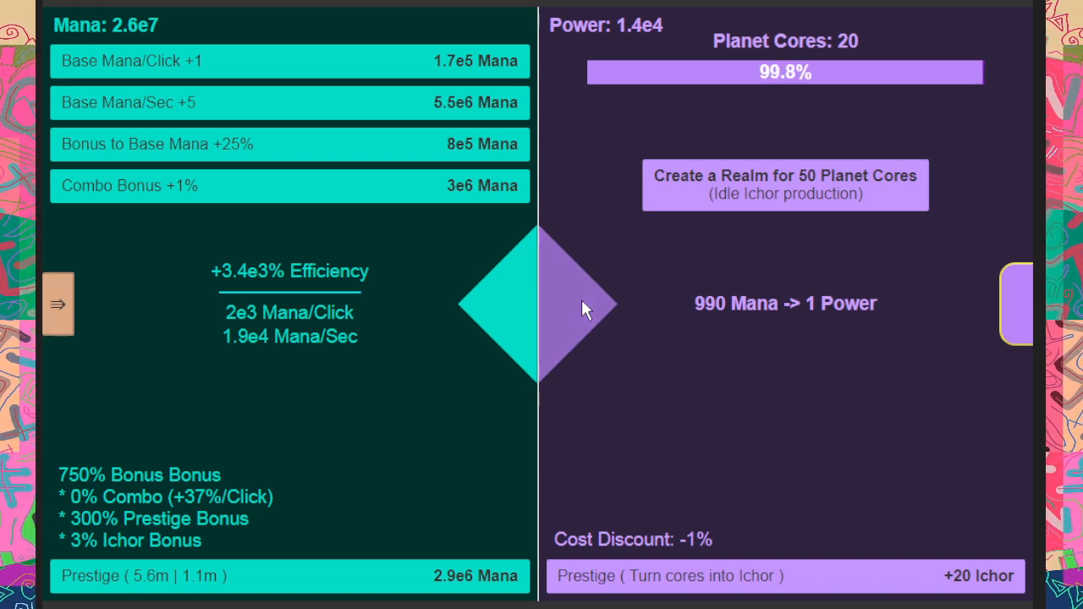
pyautogui.click(582, 307)
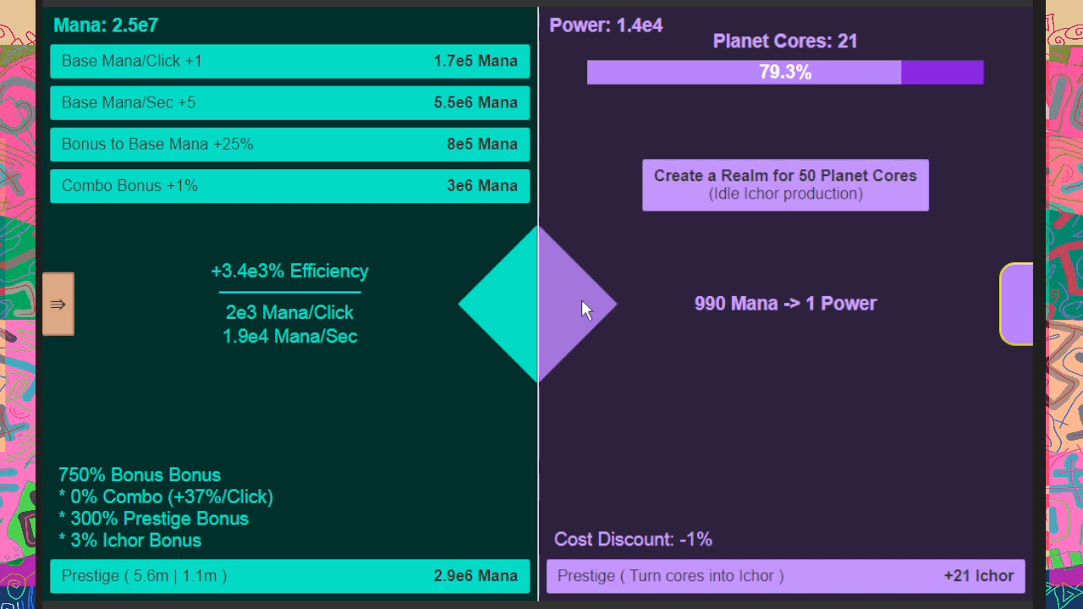